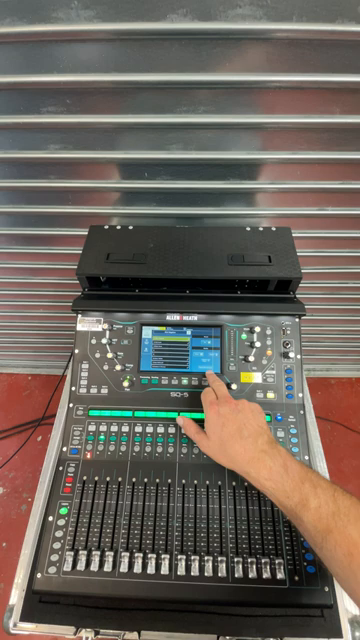
Step: Bring up the Reset Mix Settings dialog from the Setup Utility page
left_click(165, 360)
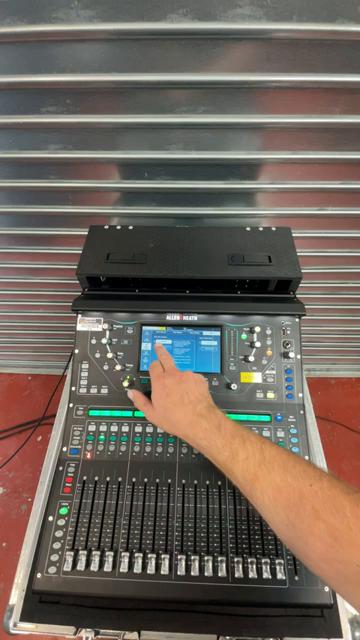